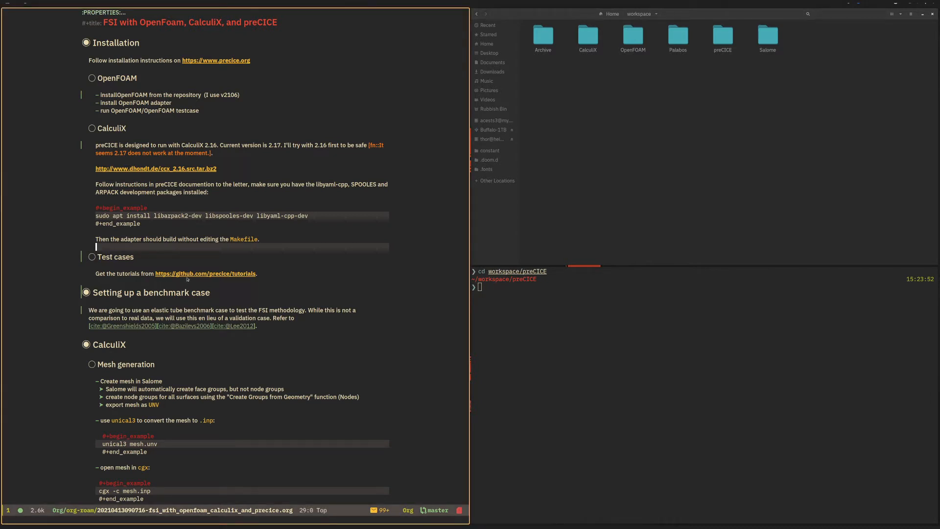
mouse_move(186, 278)
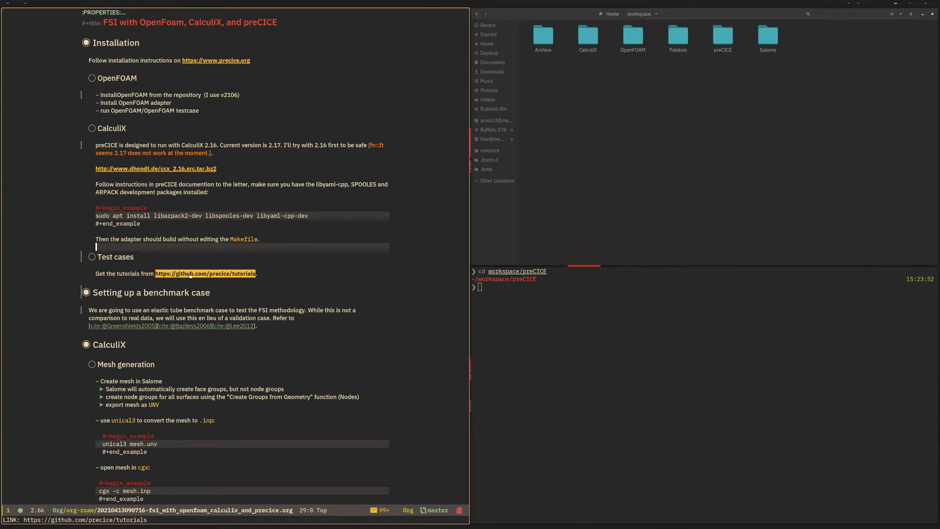
mouse_move(207, 275)
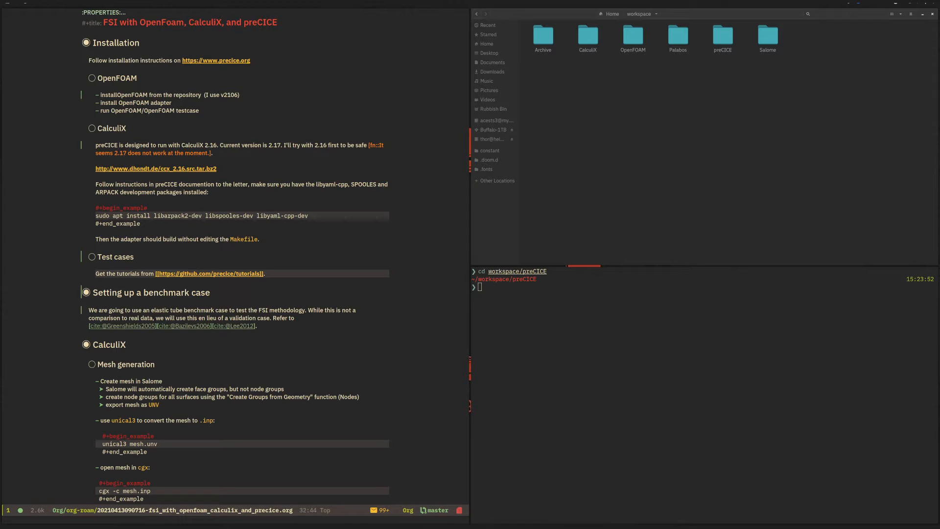
- Download the preCICE tutorials repository from GitHub as a ZIP via the Code menu
left_click(210, 273)
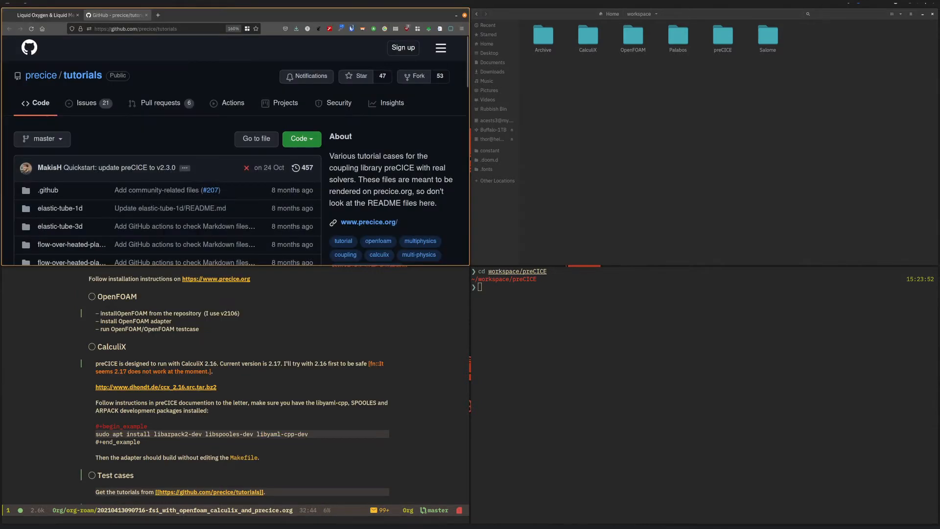
scroll("down", 3)
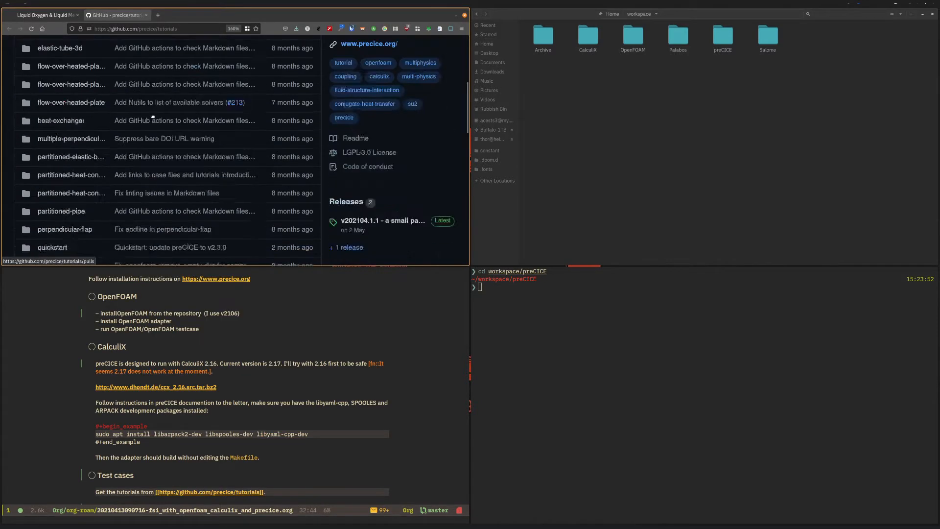
scroll("up", 3)
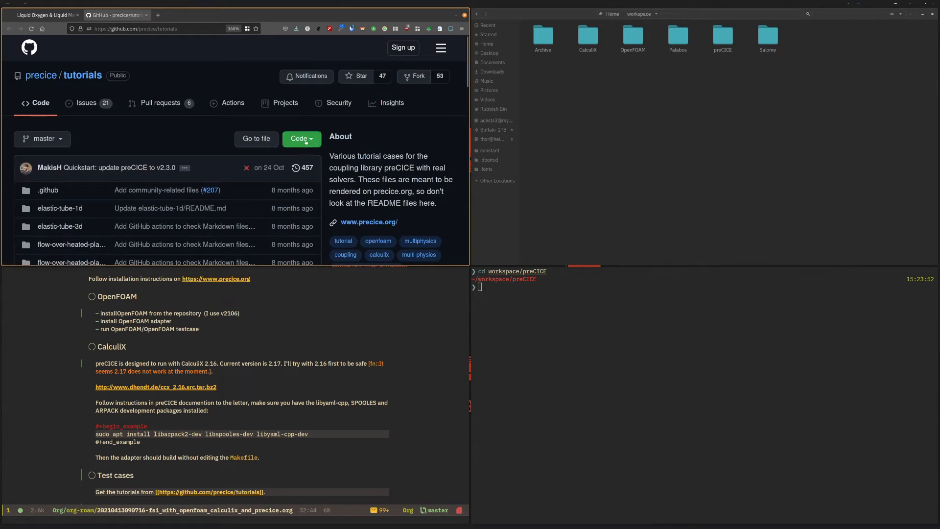
left_click(302, 139)
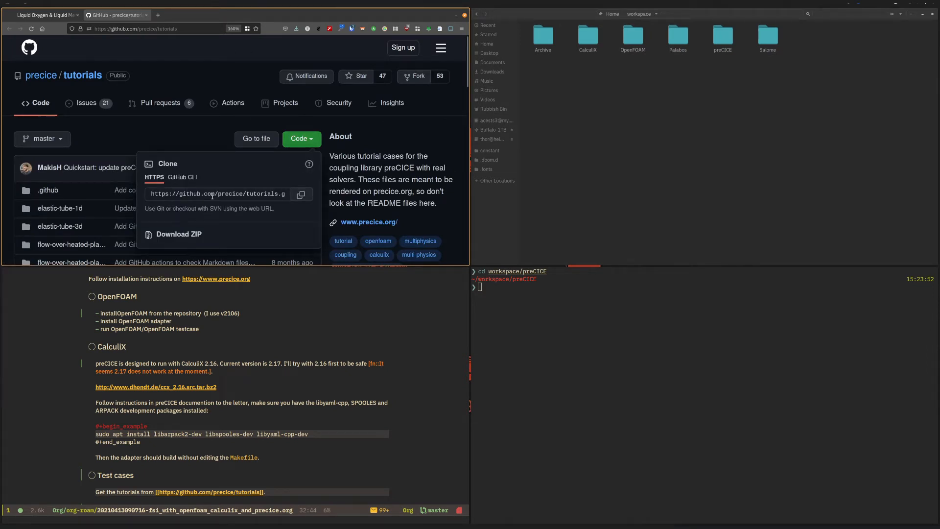
mouse_move(184, 234)
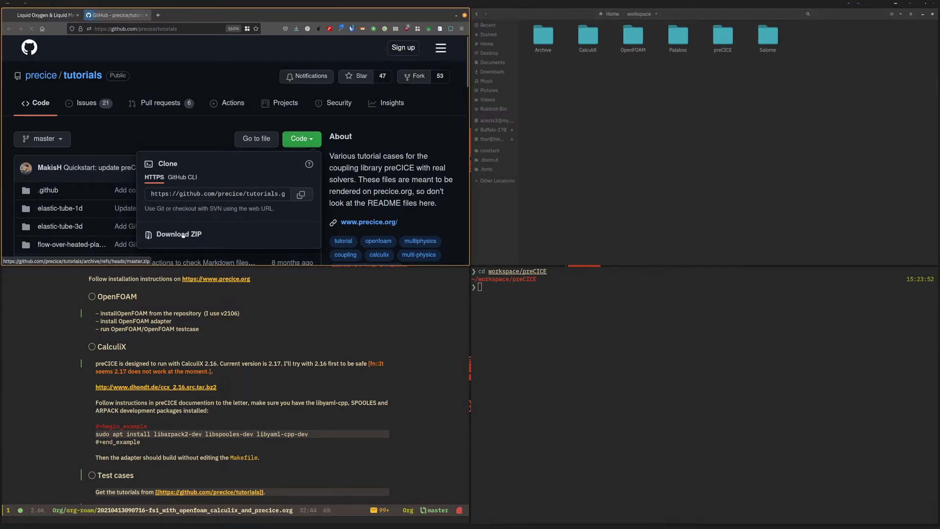
left_click(178, 234)
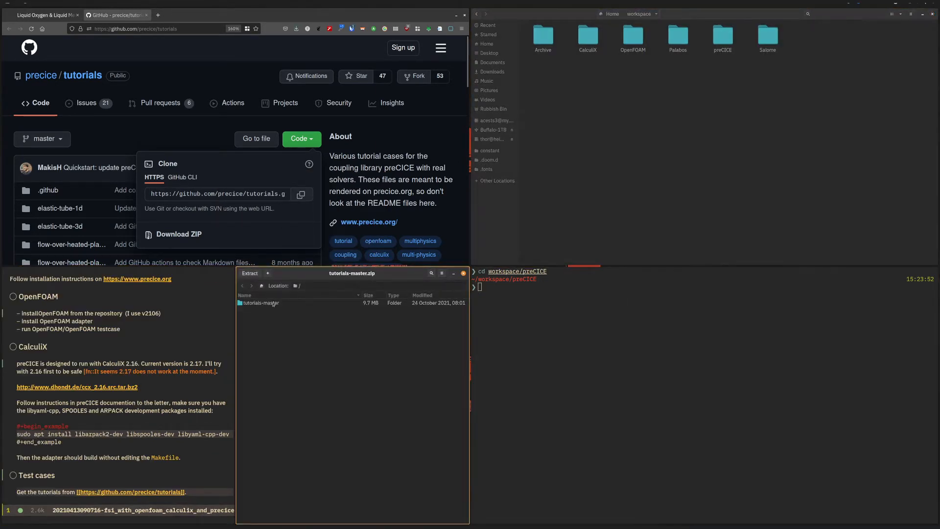
- Extract tutorials-master into workspace/preCICE beside openfoam-adapter and oldWS
left_click(260, 302)
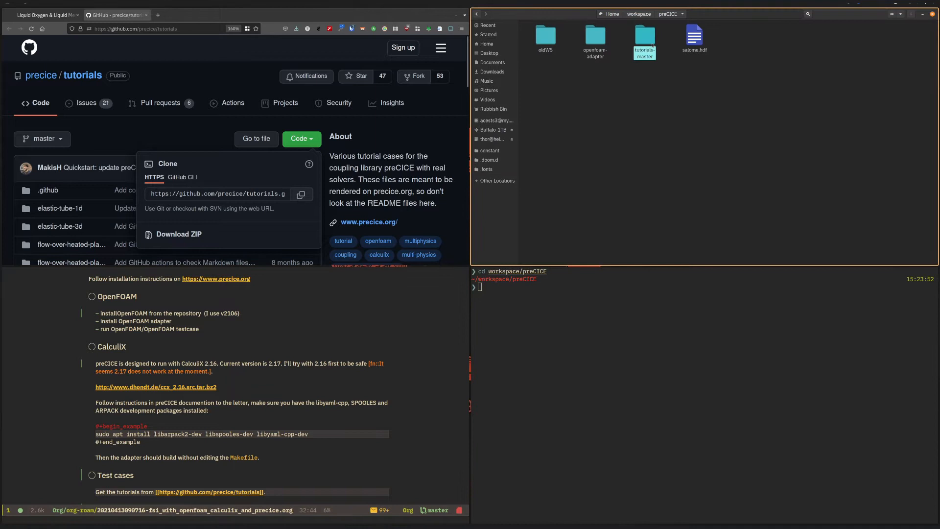
- Browse into tutorials-master to list cases like elastic-tube-1d, perpendicular-flap and quickstart
double_click(643, 34)
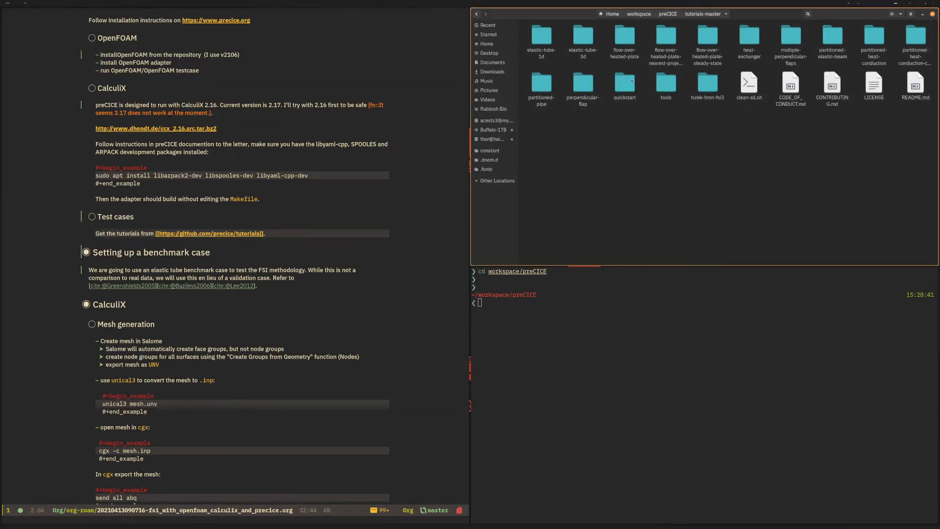
right_click(583, 39)
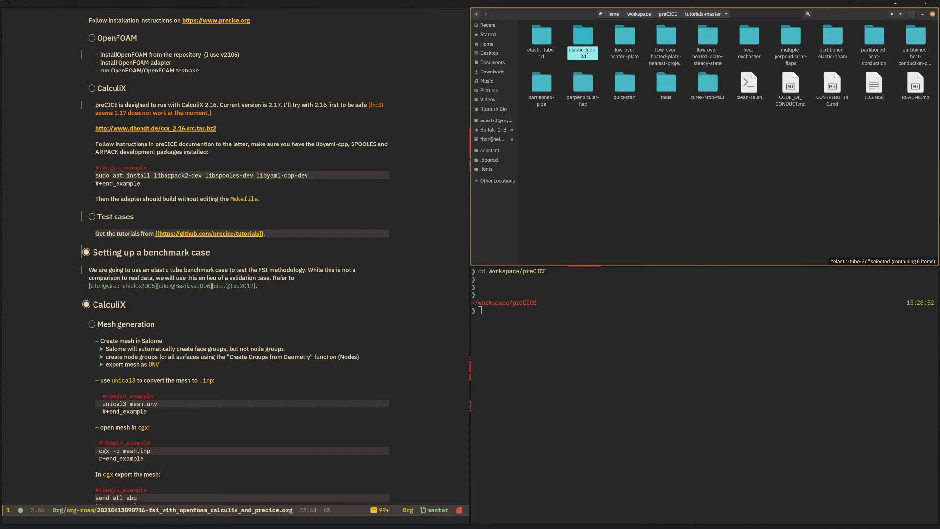
right_click(583, 37)
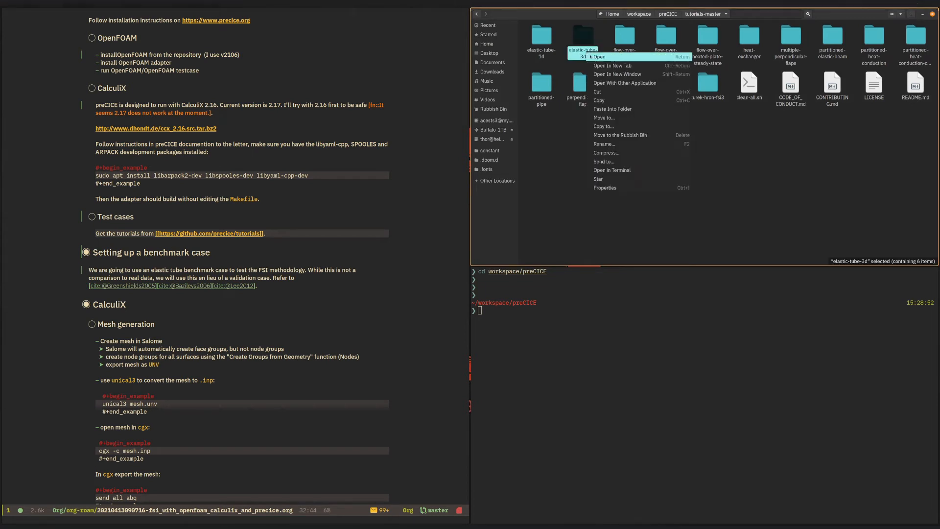
mouse_move(613, 100)
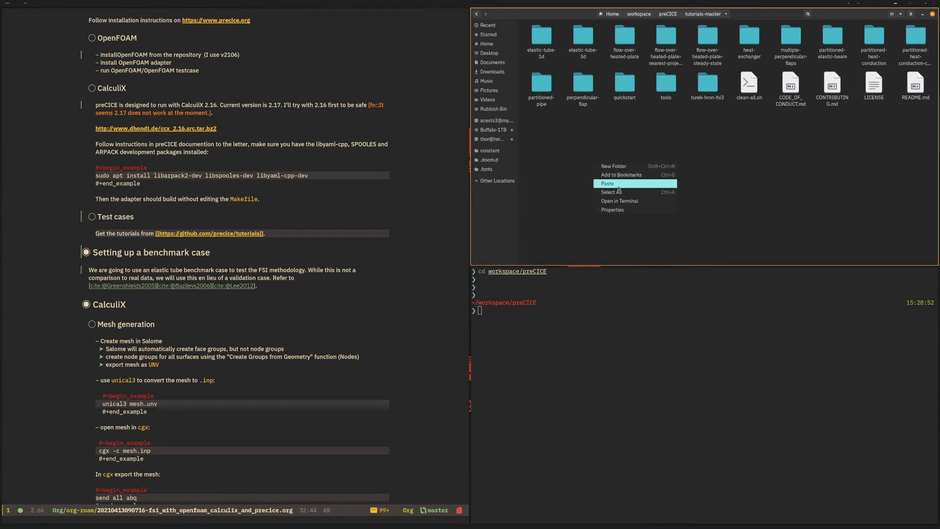
right_click(624, 41)
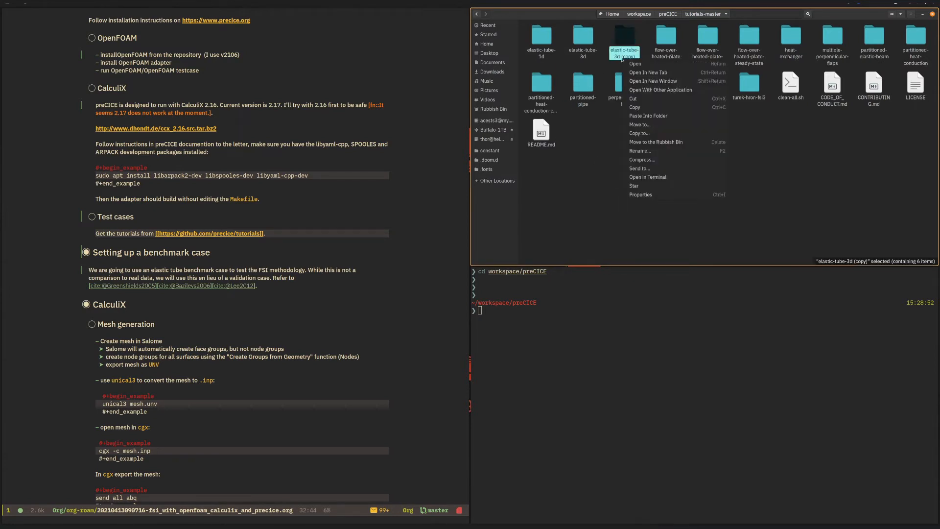
left_click(640, 151)
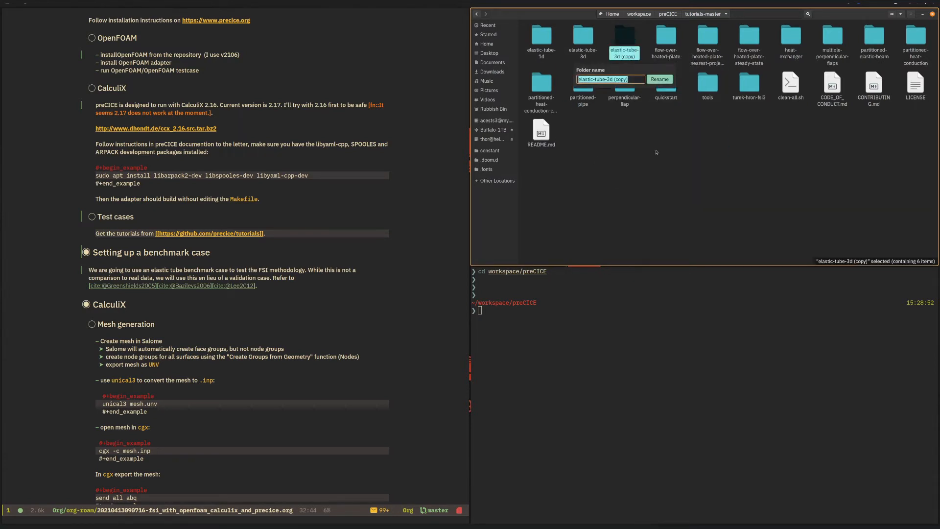
type("Lee20")
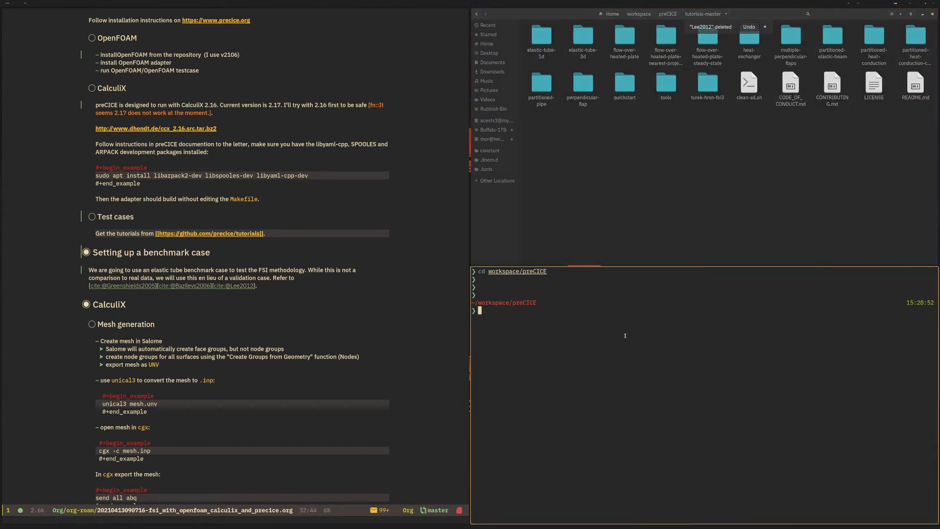
- Copy elastic-tube-3d to a new Lee2012 folder with fluid-openfoam, solid-calculix and precice-config.xml
type("cd tube-css")
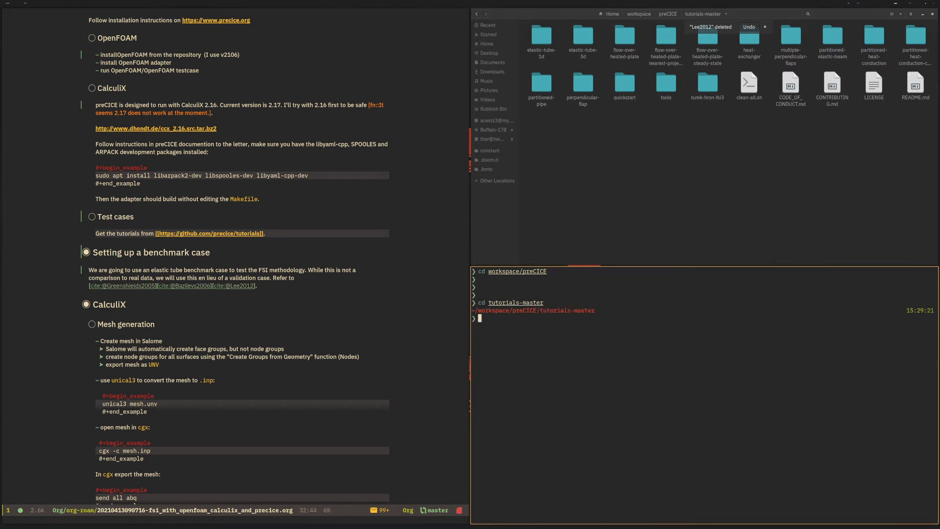
type("cp turbulence/Werner_Heisenberg.meta people")
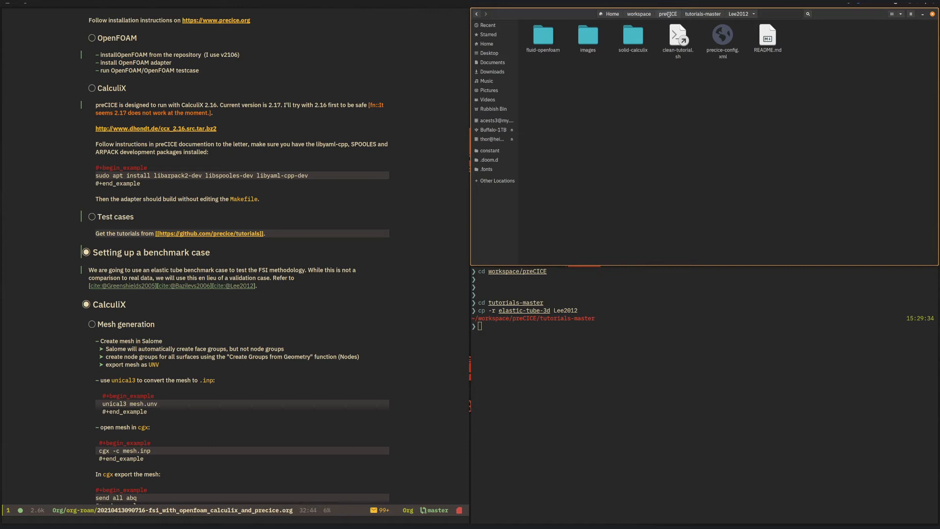
- Copy Lee2012_Salome from workspace/Salome and paste it into the Lee2012 case folder
left_click(638, 14)
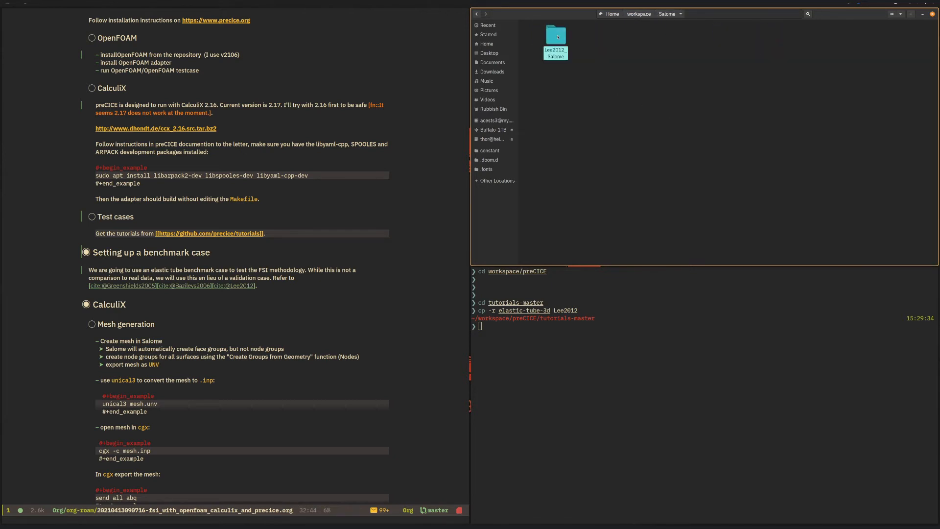
left_click(556, 36)
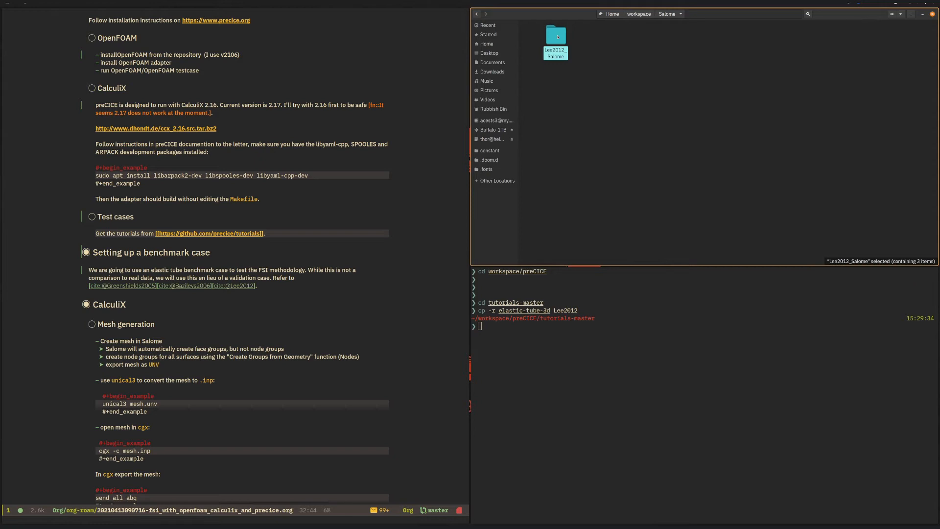
right_click(555, 35)
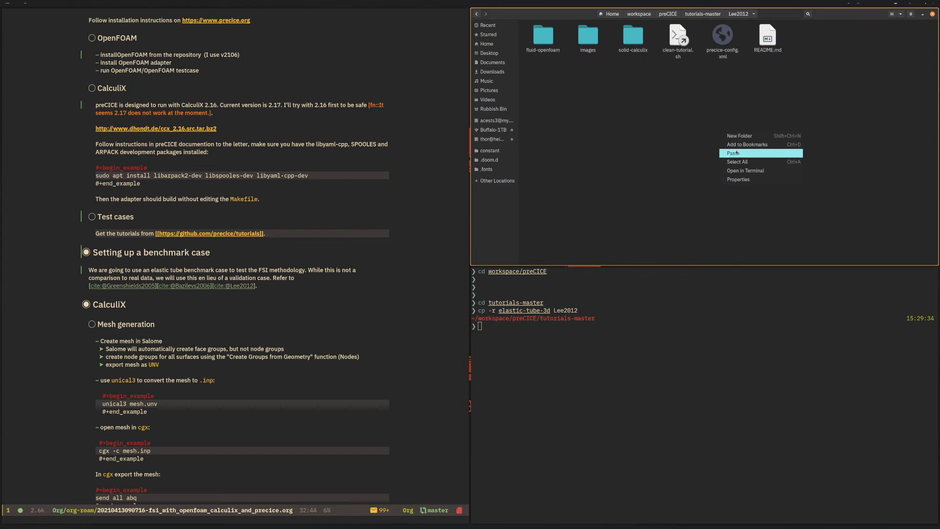
left_click(732, 153)
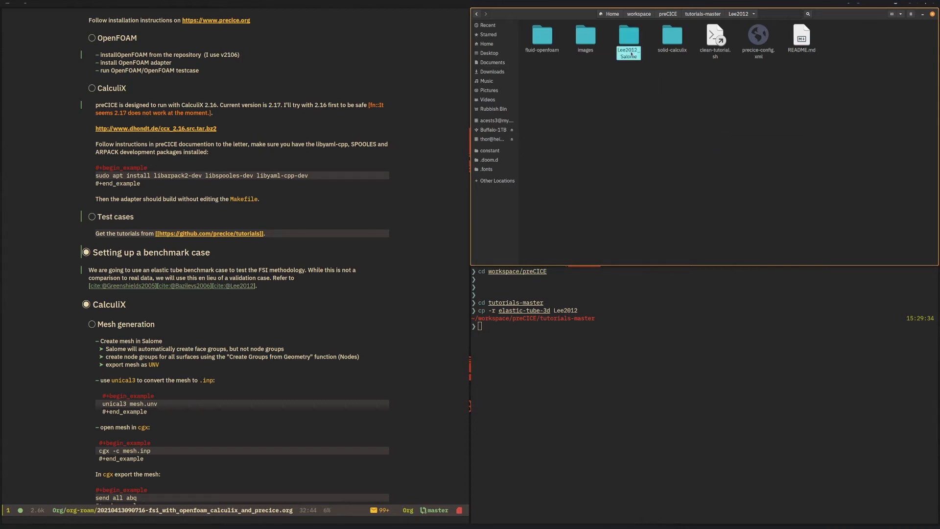
double_click(627, 34)
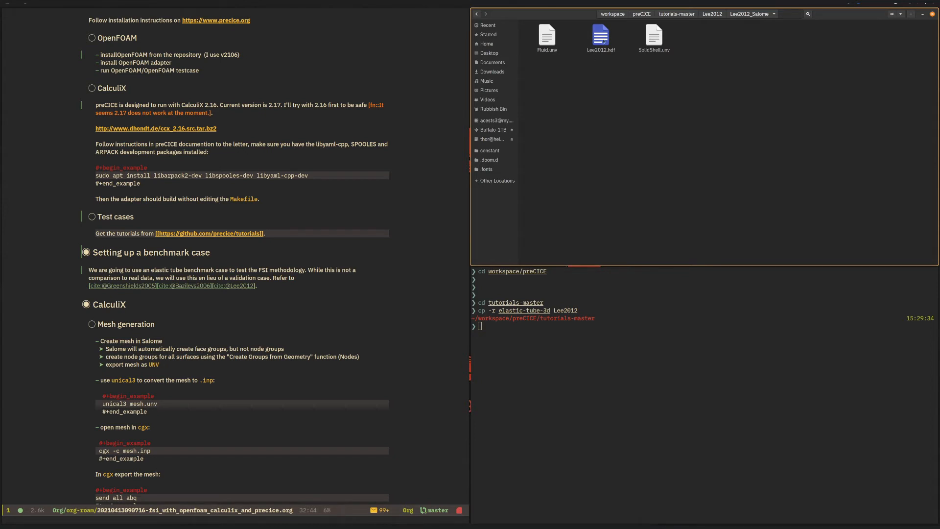
mouse_move(559, 34)
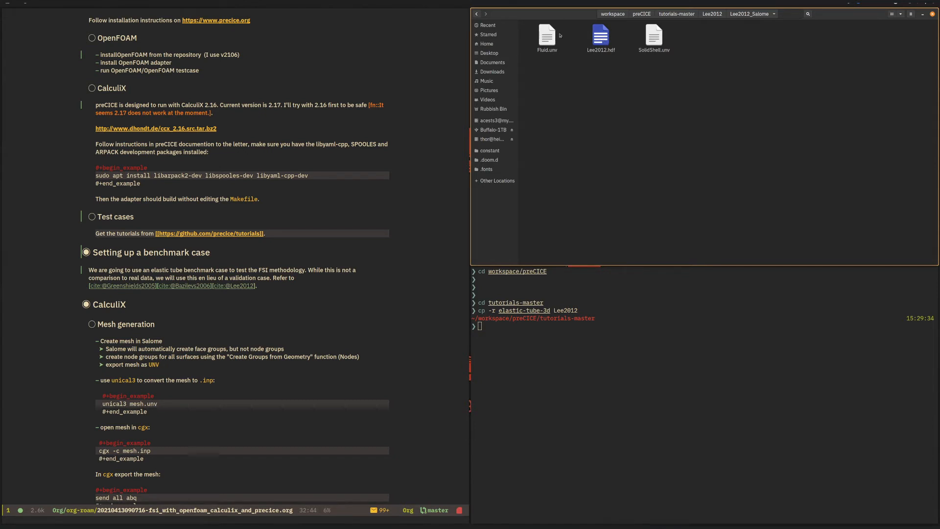
mouse_move(699, 25)
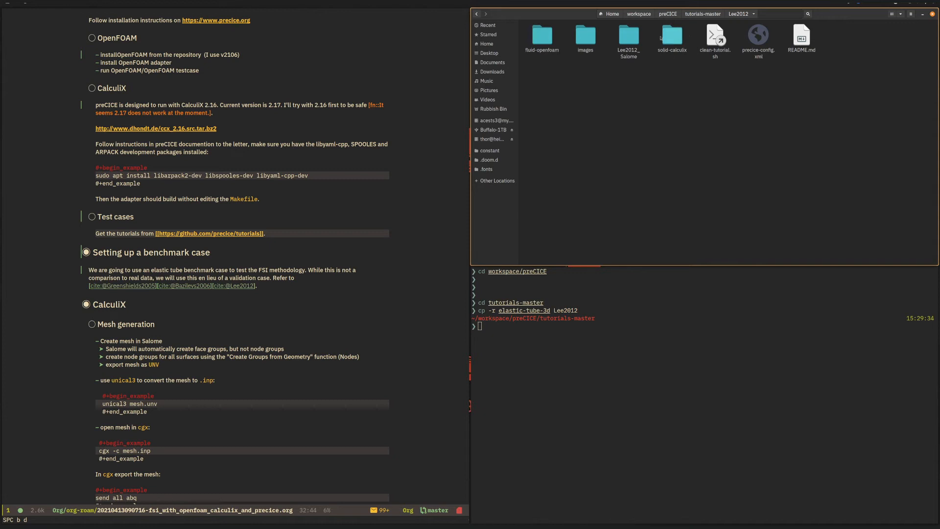
mouse_move(679, 54)
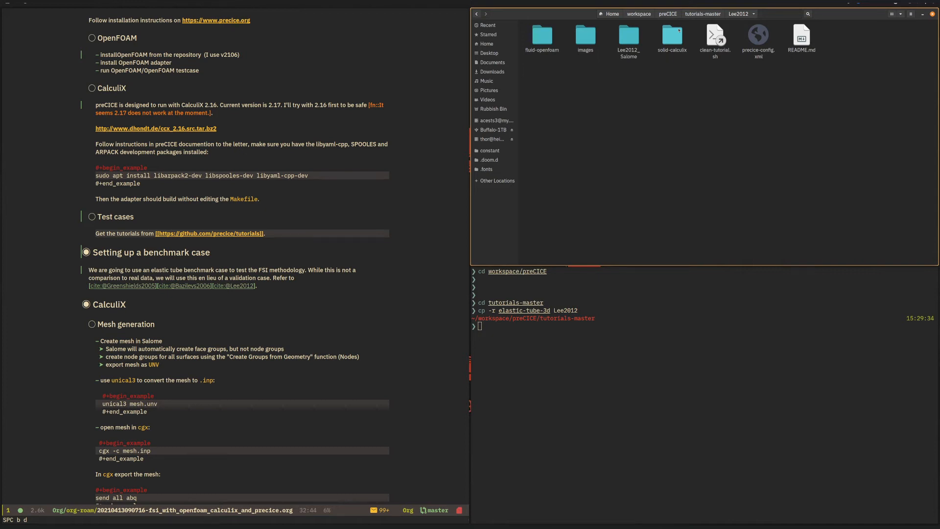
mouse_move(593, 37)
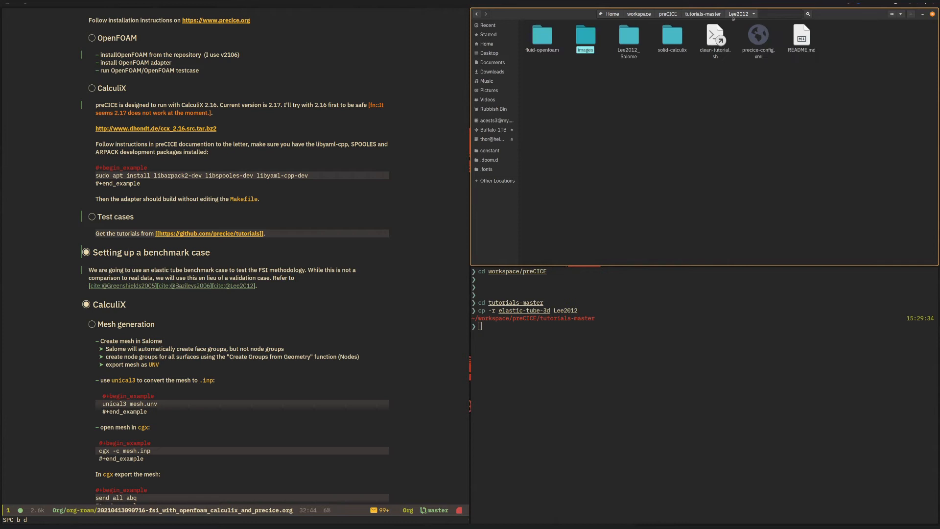
double_click(584, 35)
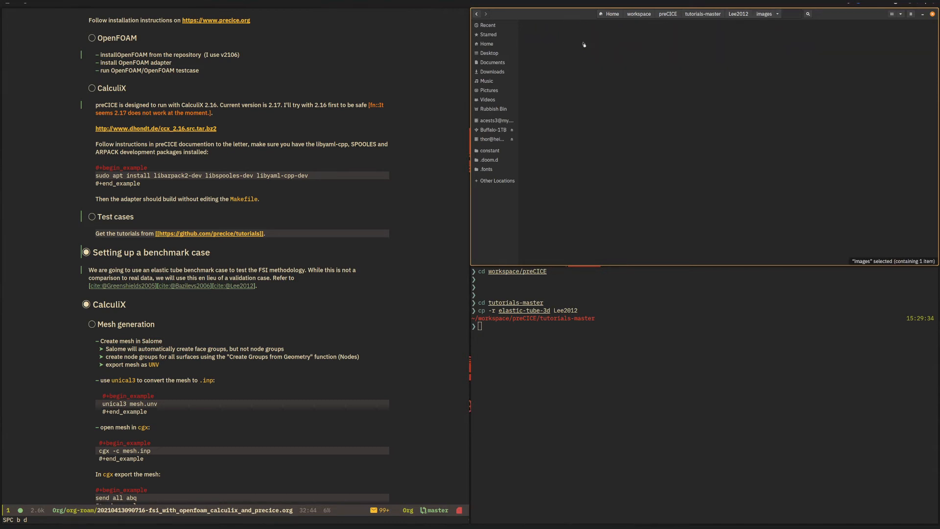
double_click(549, 46)
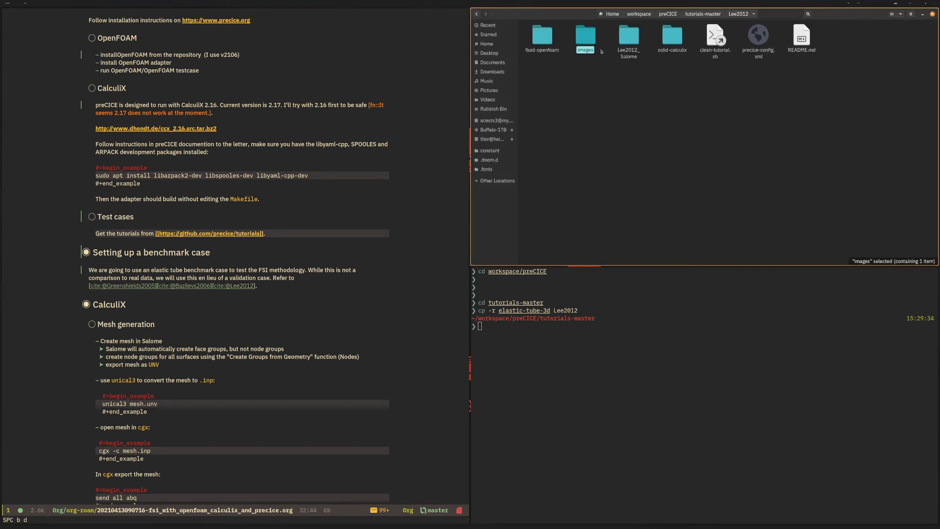
left_click(629, 37)
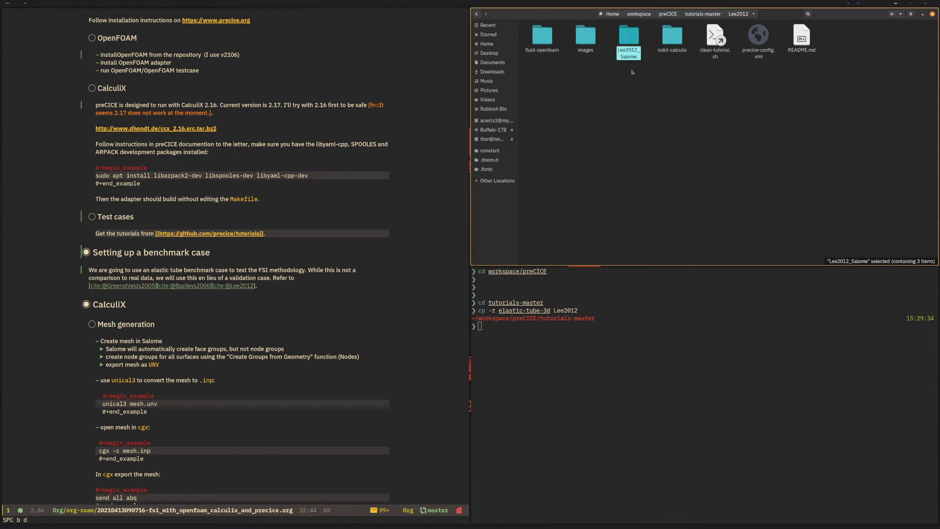
mouse_move(634, 84)
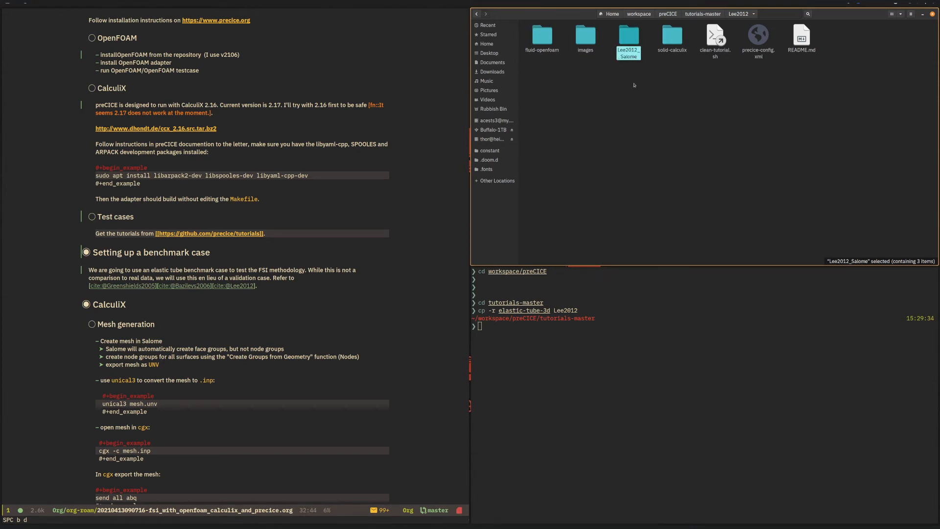
left_click(715, 36)
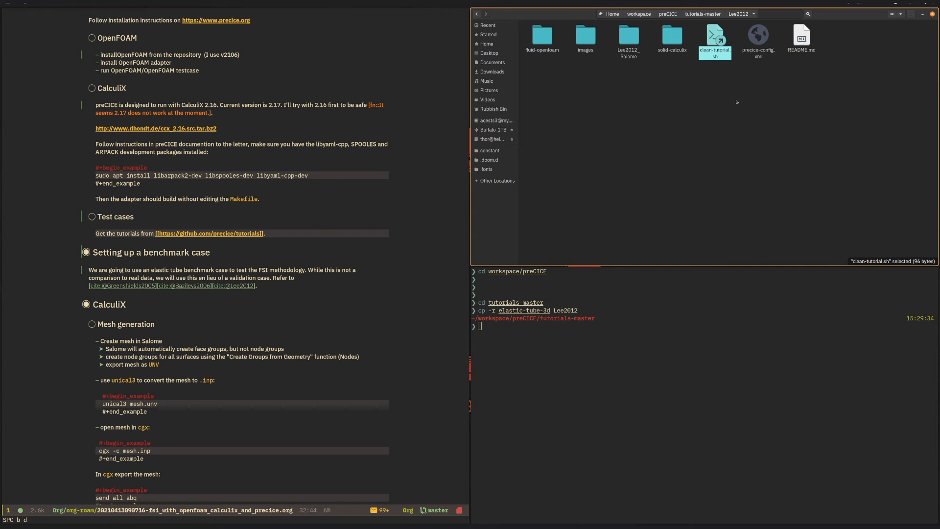
mouse_move(771, 92)
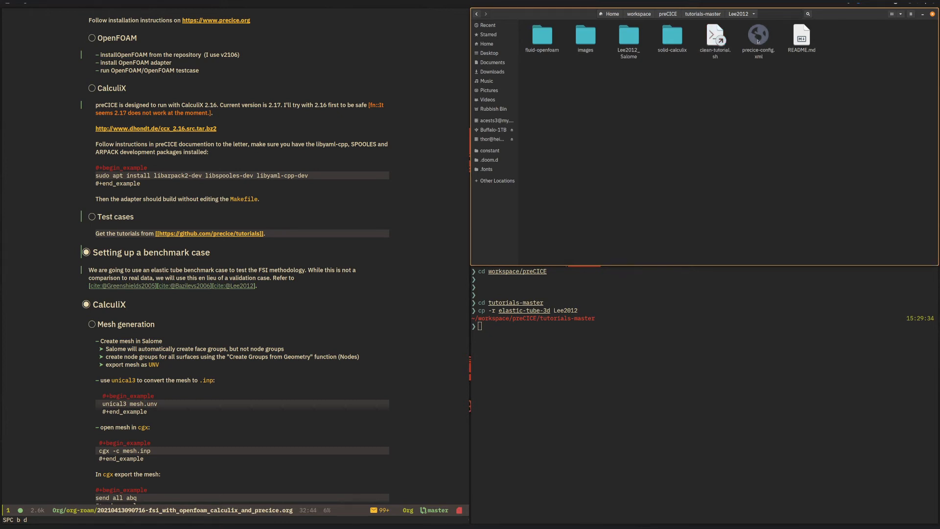
left_click(758, 35)
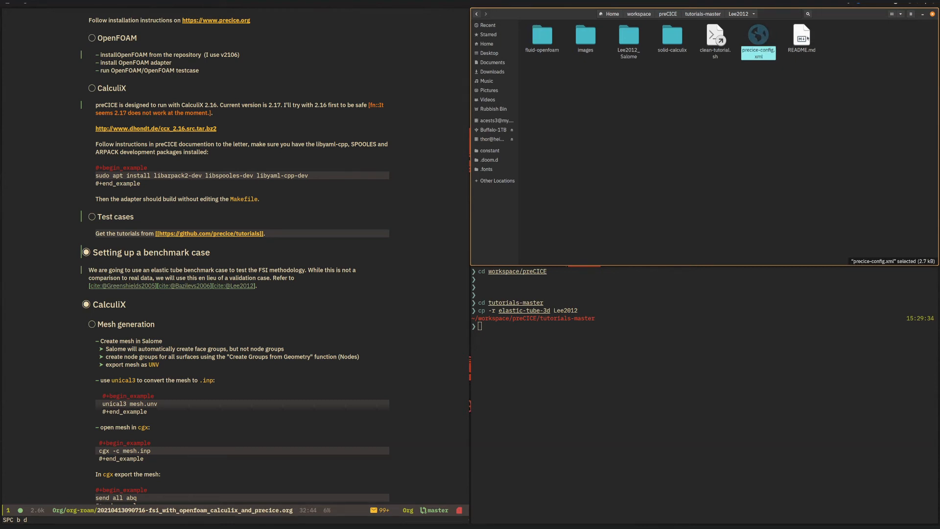
- View README.md from the Lee2012 folder in Emacs via Open With
right_click(803, 36)
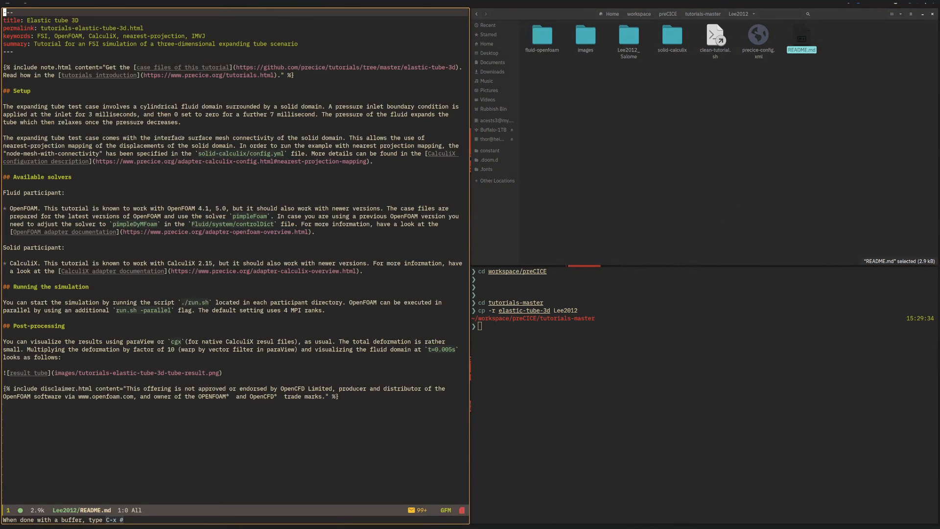
mouse_move(197, 284)
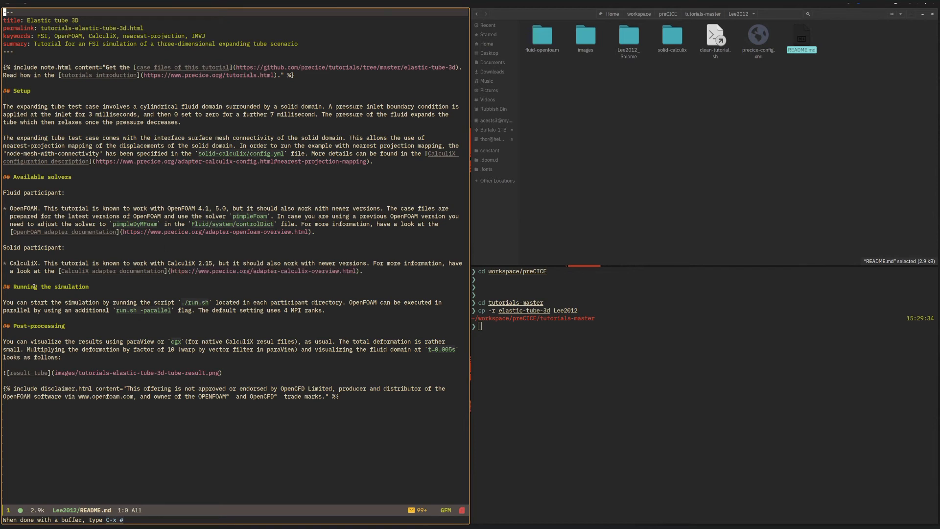
mouse_move(340, 311)
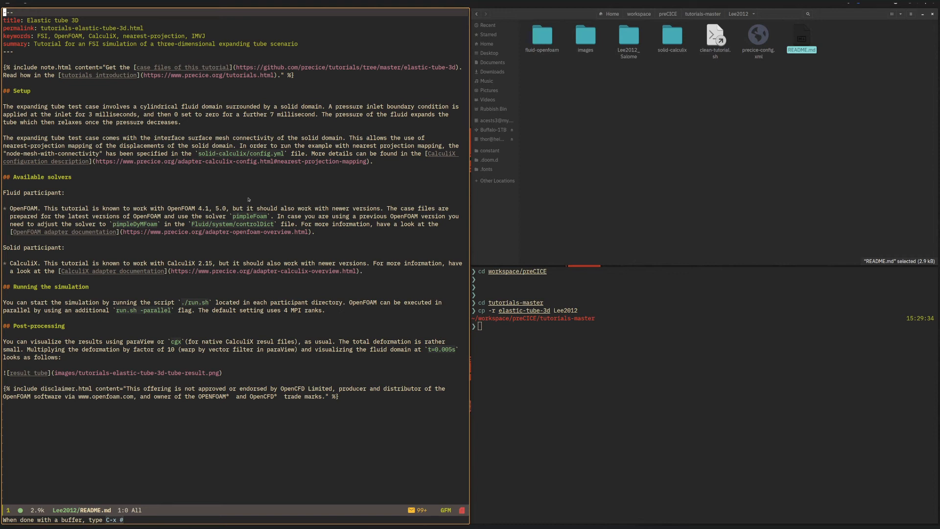
mouse_move(310, 376)
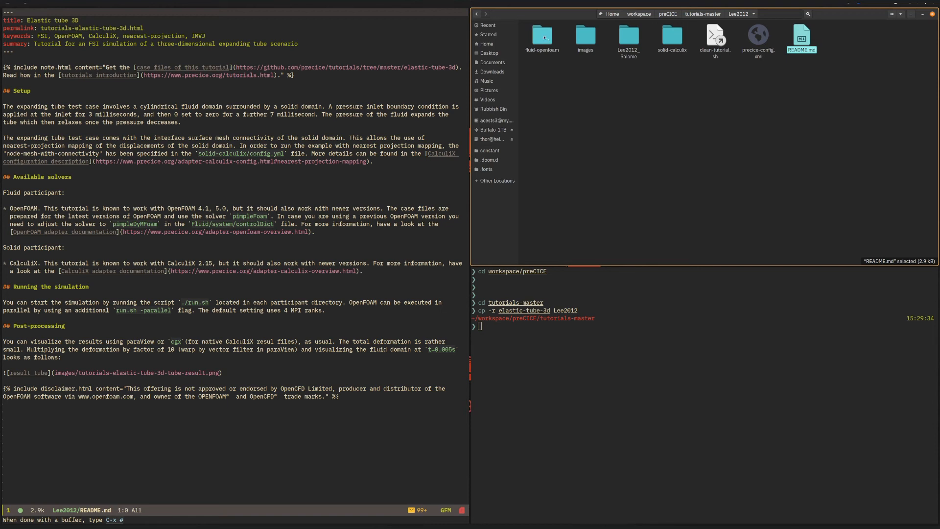
double_click(542, 35)
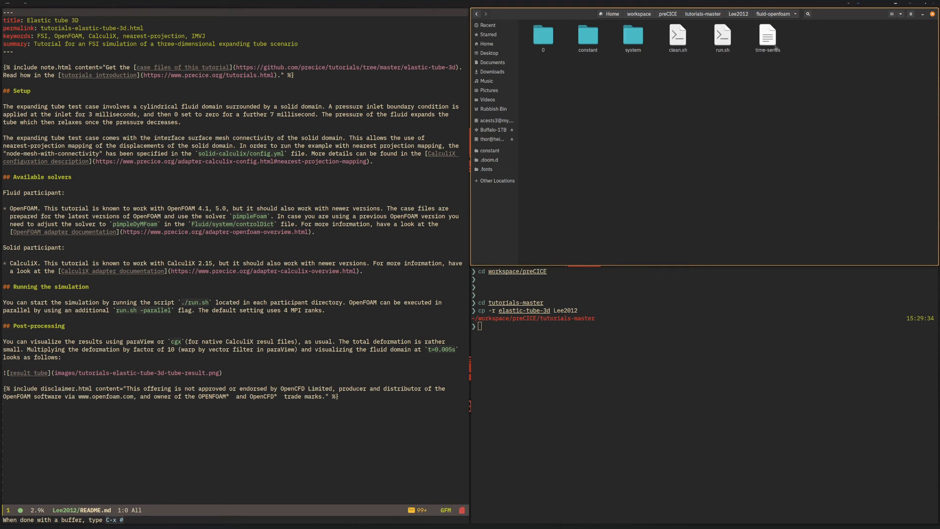
left_click(677, 34)
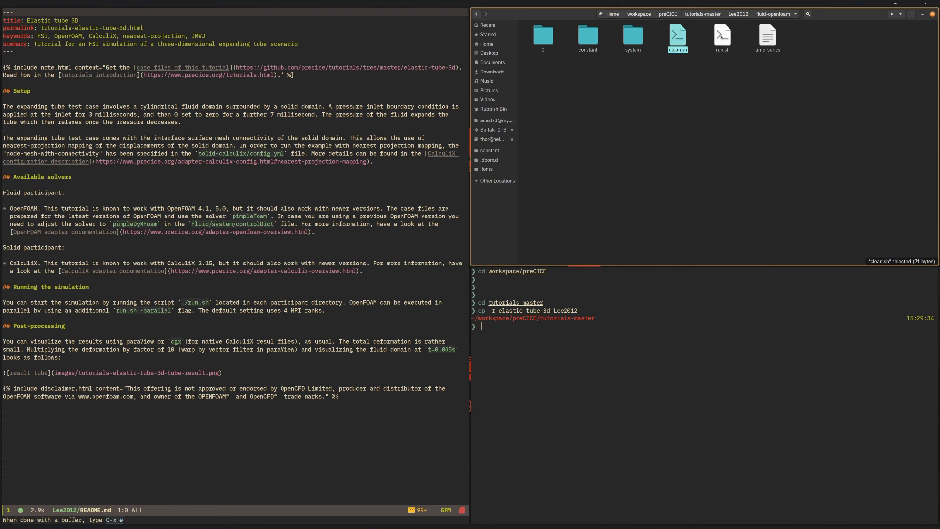
left_click(723, 36)
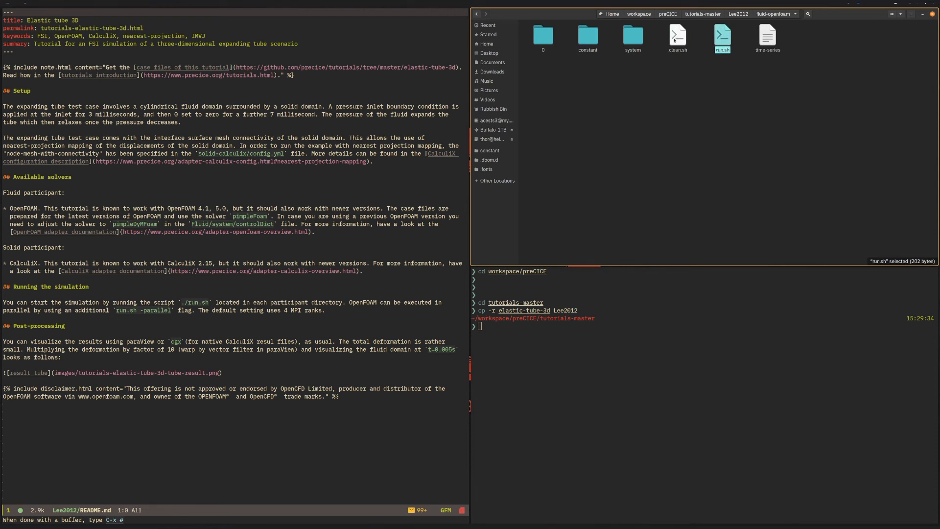
left_click(677, 34)
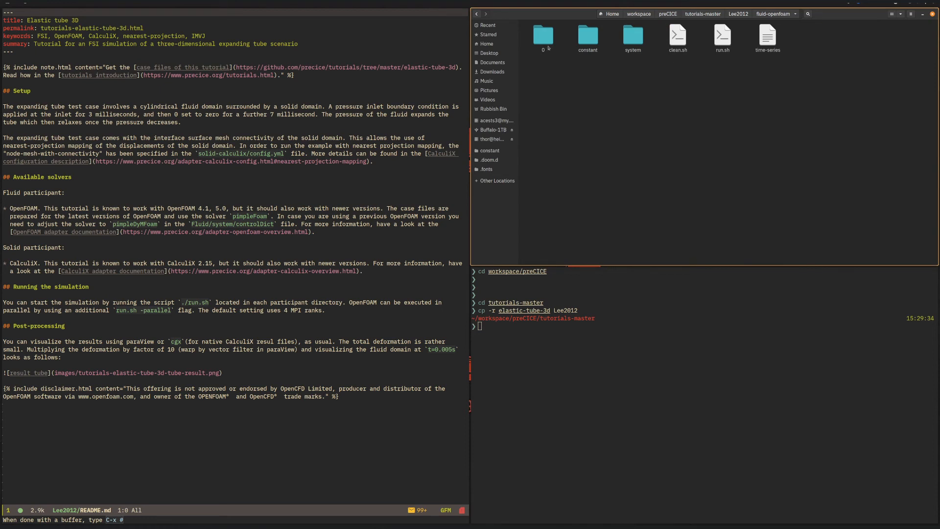
double_click(633, 35)
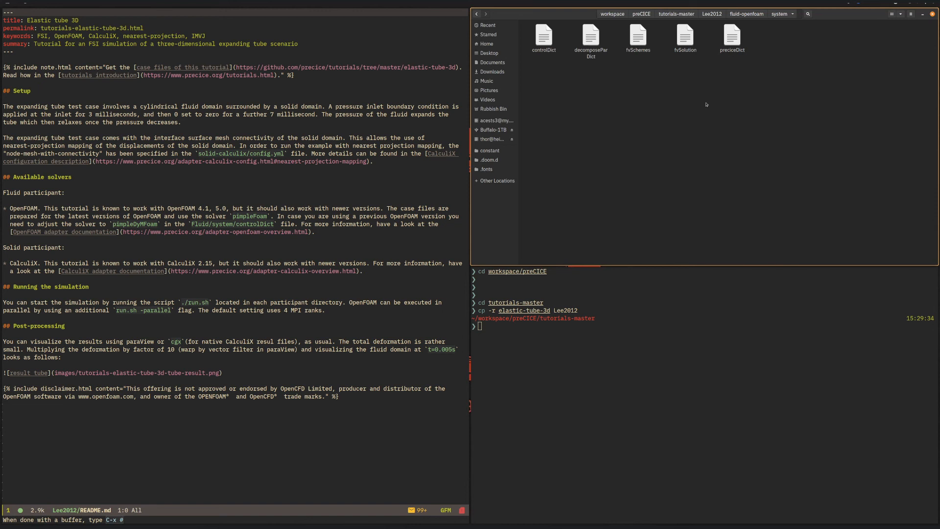
mouse_move(728, 96)
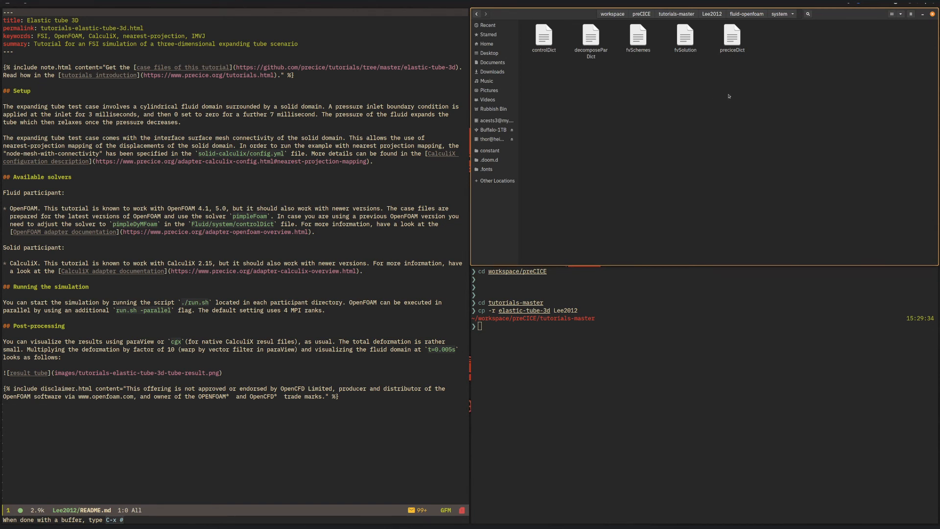
mouse_move(727, 67)
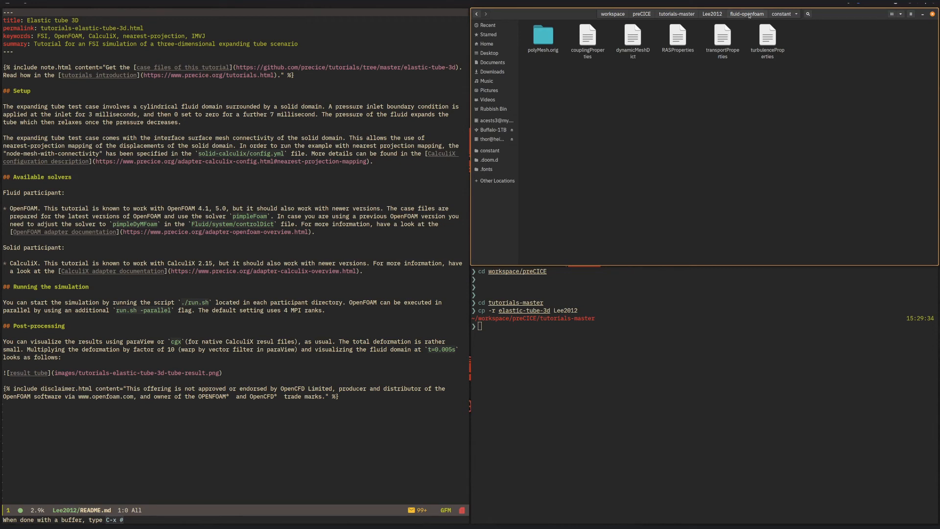
left_click(781, 14)
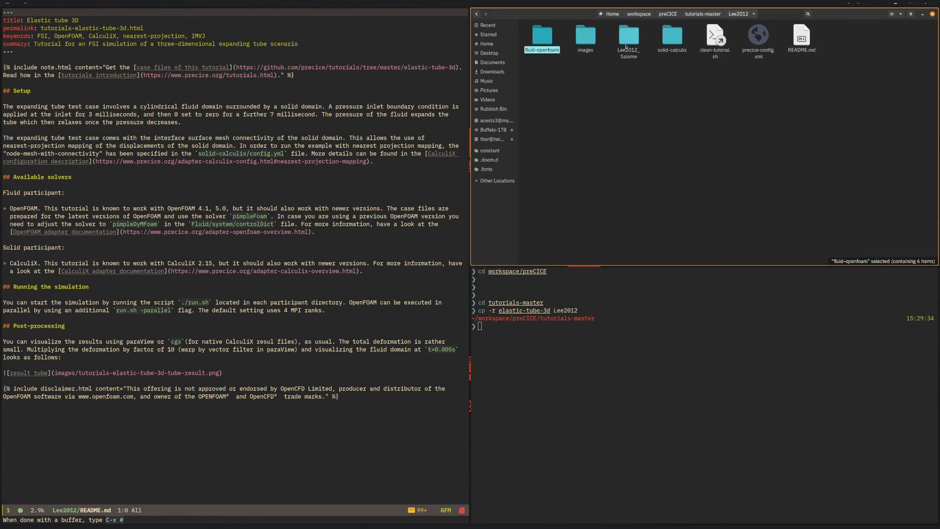
- Inspect solid-calculix, then show Lee2012_Salome (Fluid.unv, Lee2012.hdf, SolidShell.unv) in a second window
double_click(672, 35)
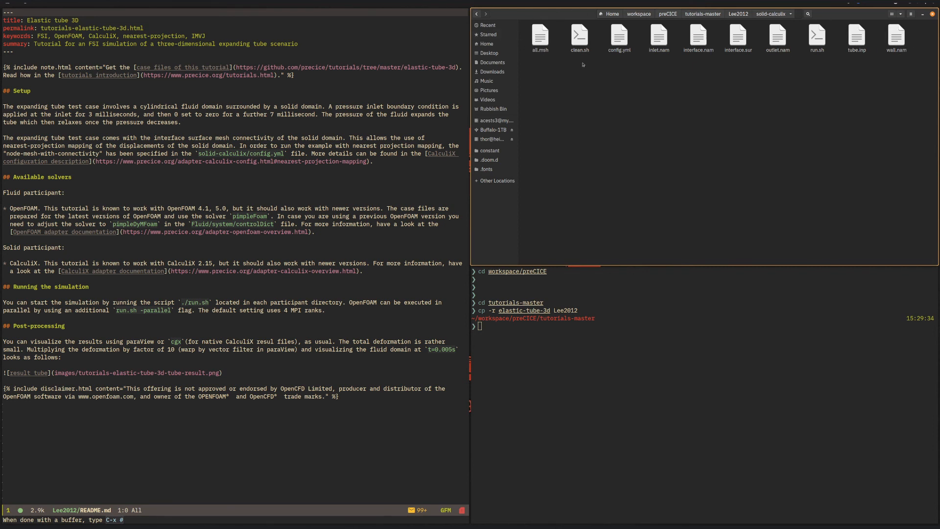
mouse_move(503, 16)
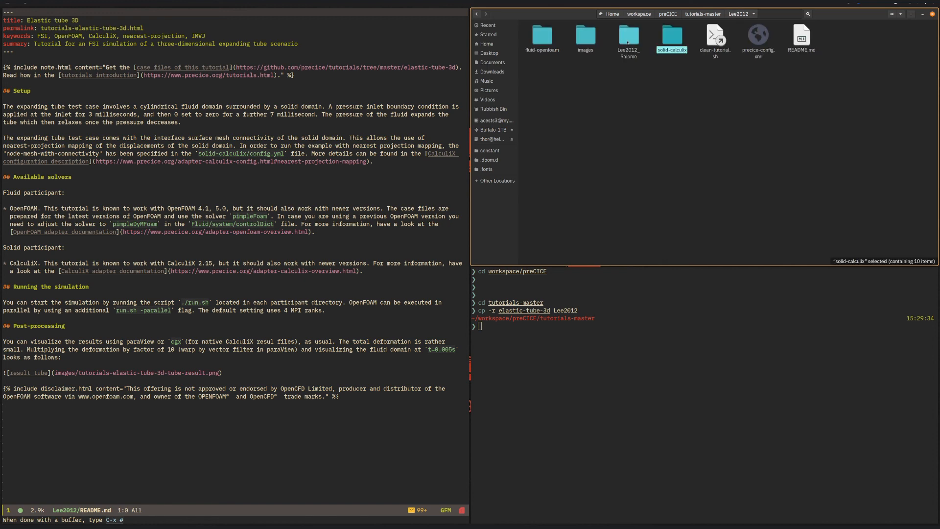
left_click(629, 35)
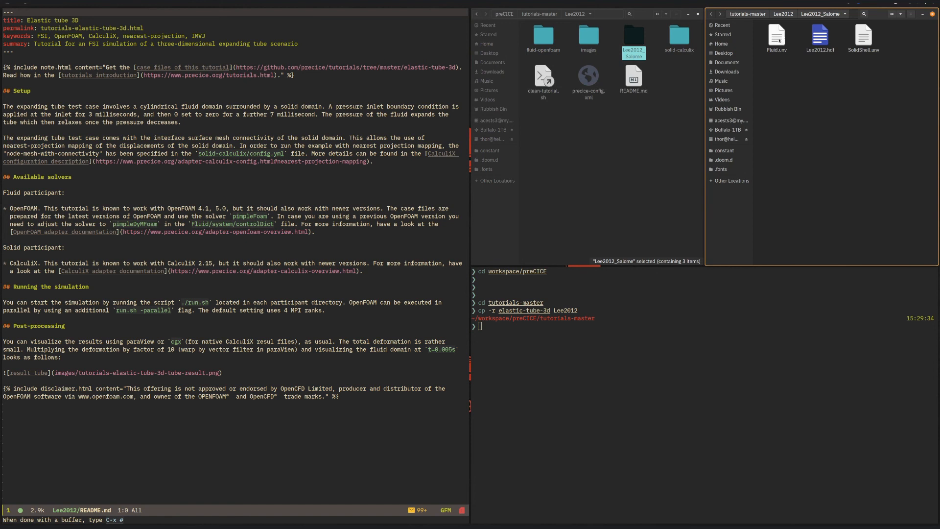
- Move Fluid.unv to fluid-openfoam and SolidShell.unv to solid-calculix, leaving only Lee2012.hdf
double_click(543, 36)
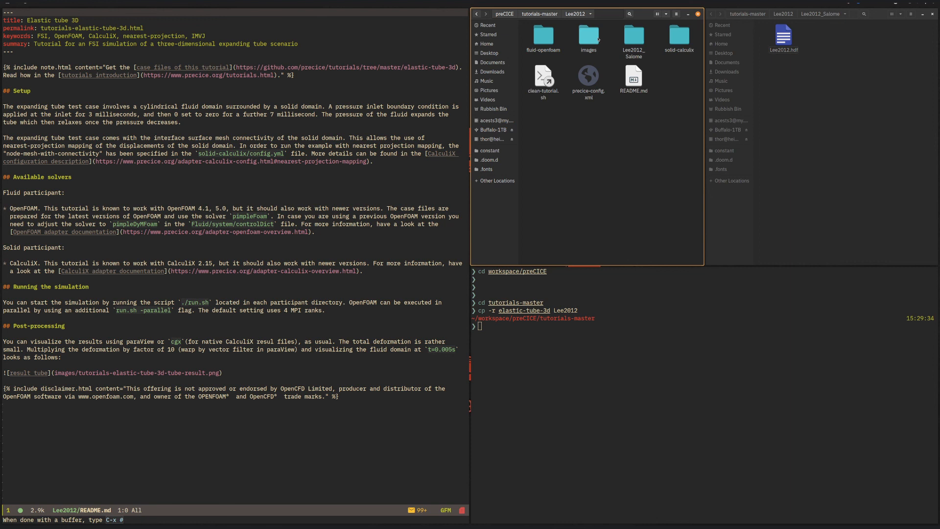
mouse_move(585, 172)
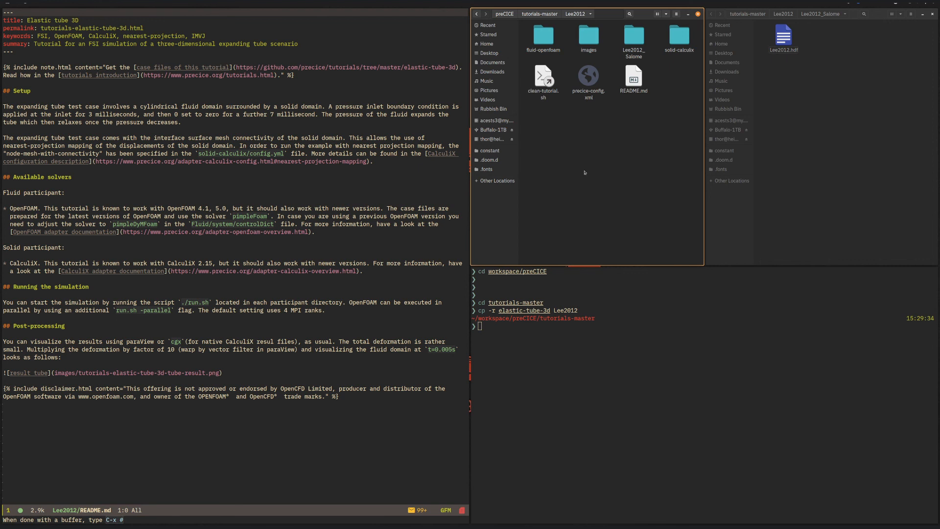
mouse_move(582, 166)
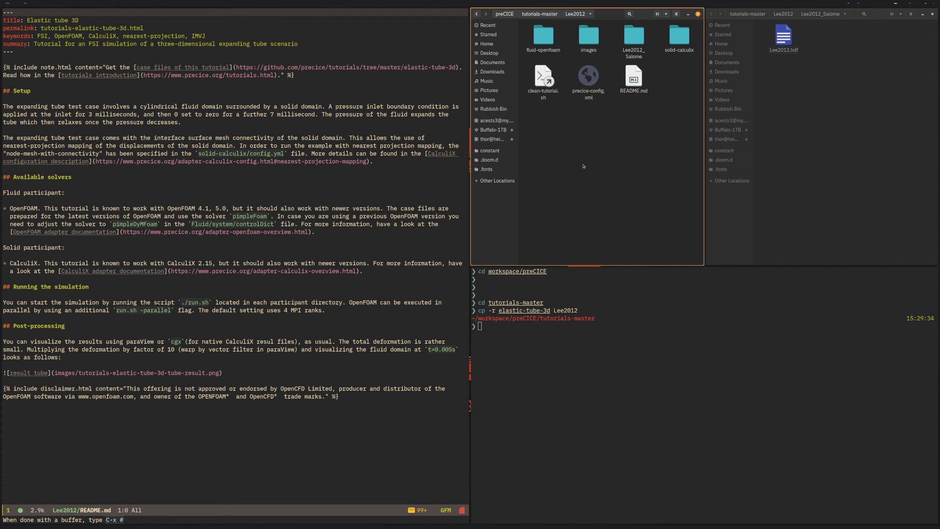
mouse_move(578, 172)
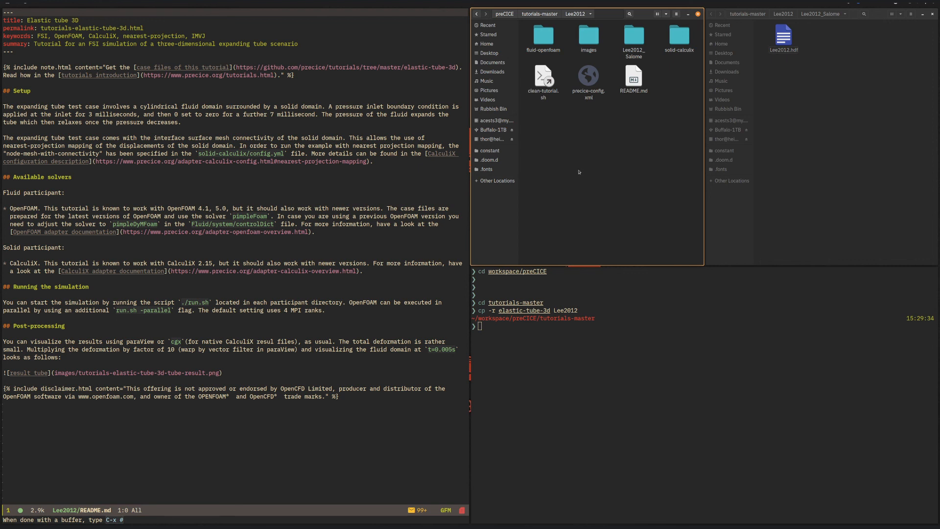